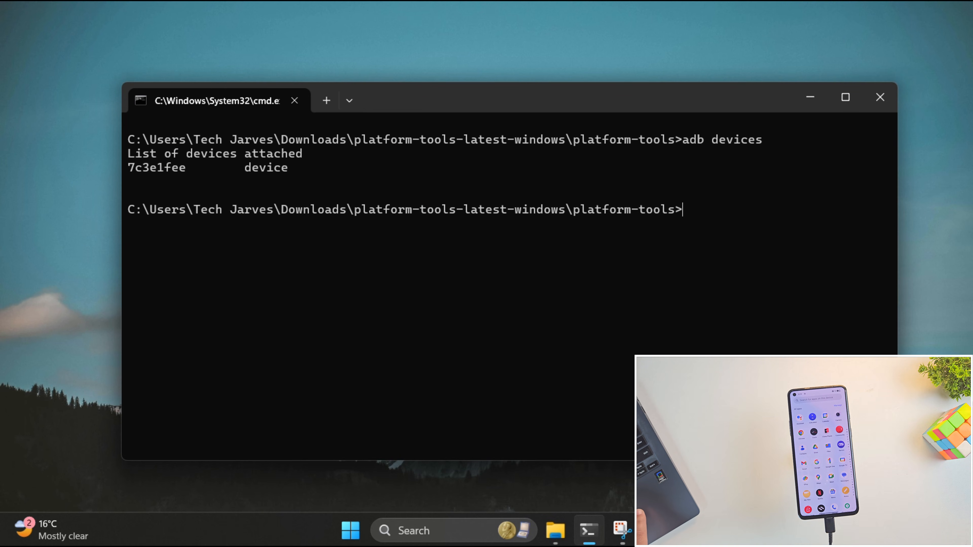
Step: Run 'adb reboot bootloader' so the connected phone restarts into fastboot mode
drag(127, 139, 287, 180)
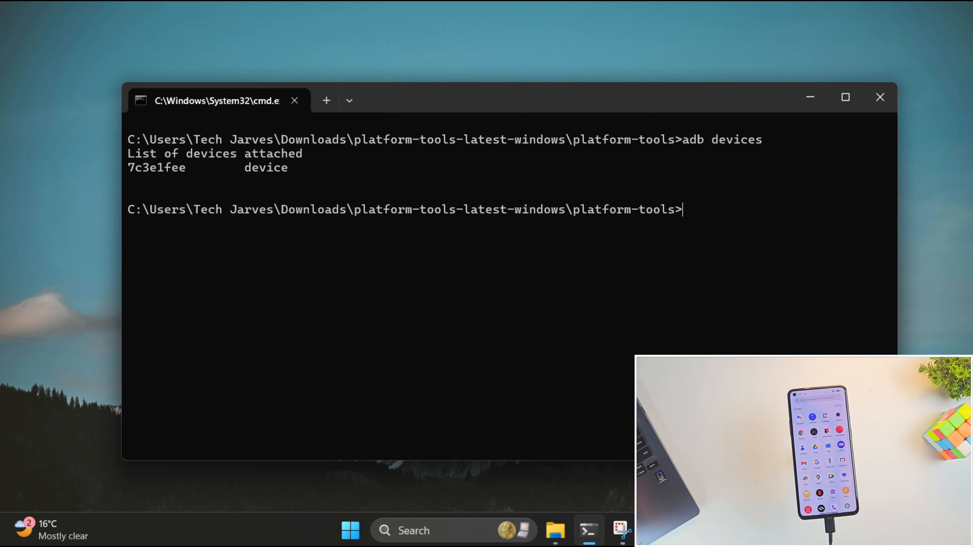
text(adb re)
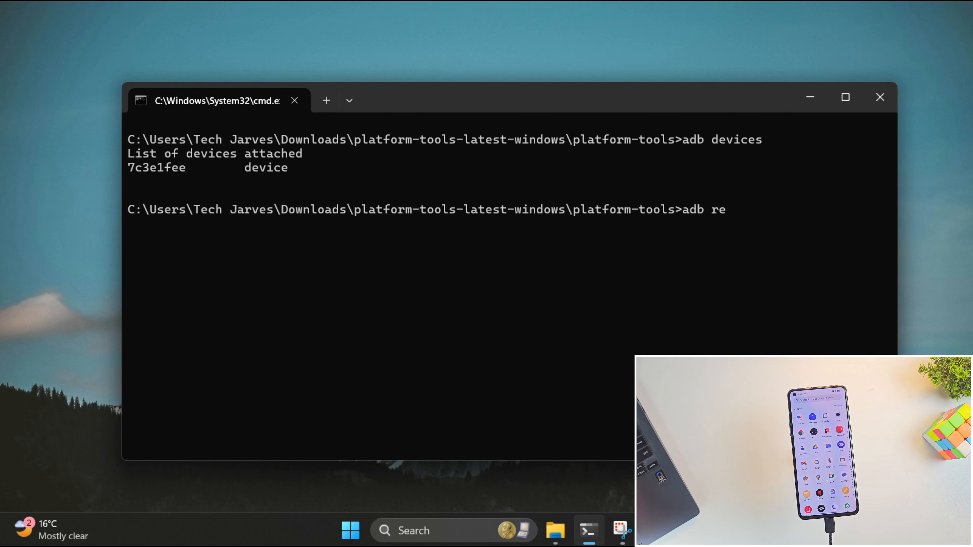
text(boot bootlo)
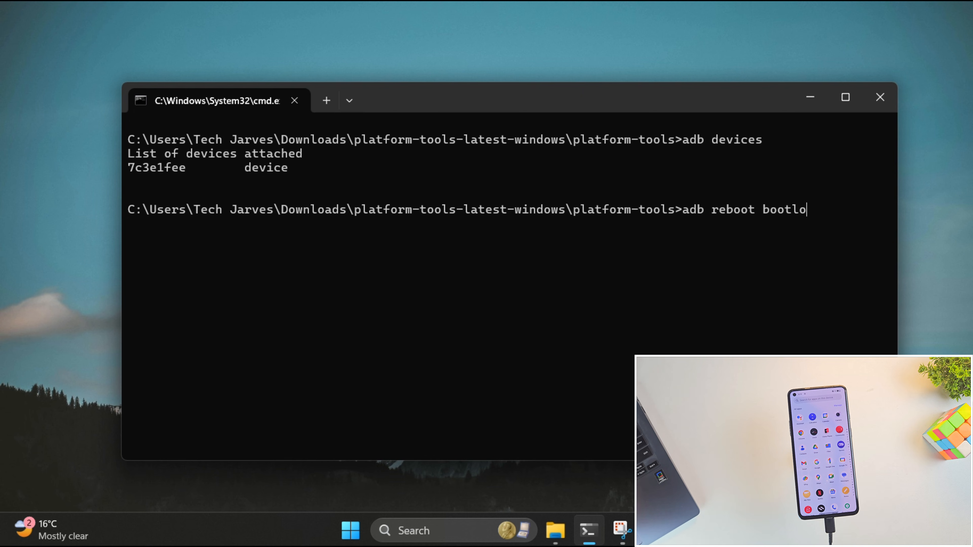
text(ader)
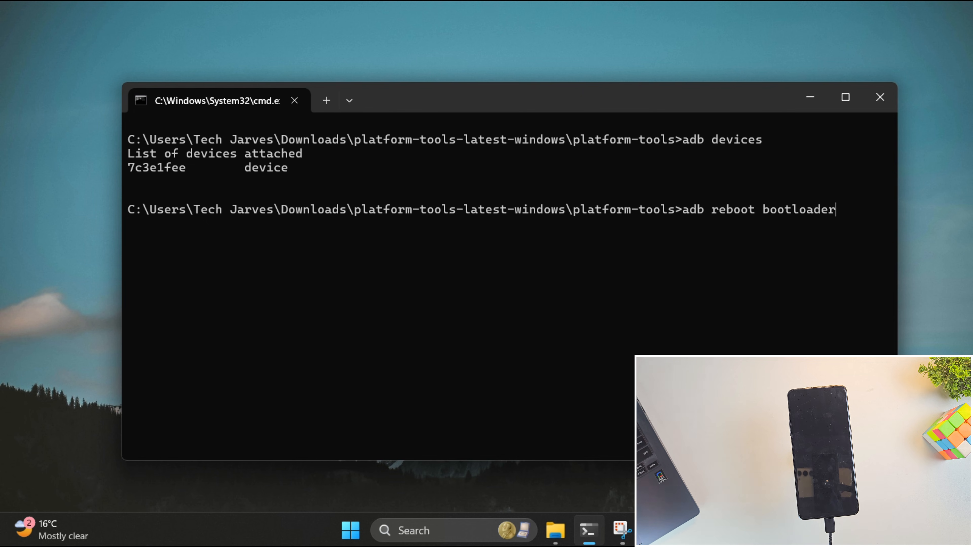
key(enter)
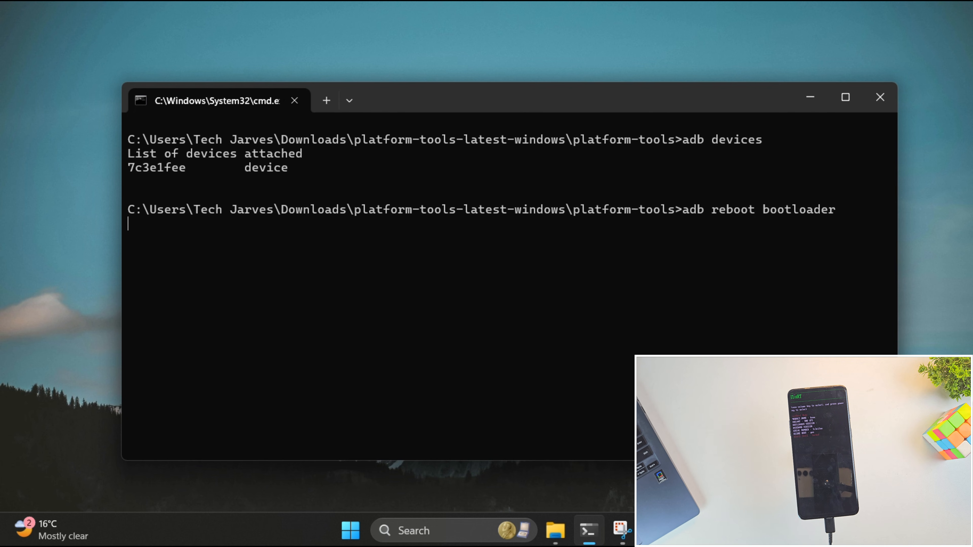
Step: Enter the 'fastboot flashing unlock' command to unlock the phone's bootloader
text(fastboot f)
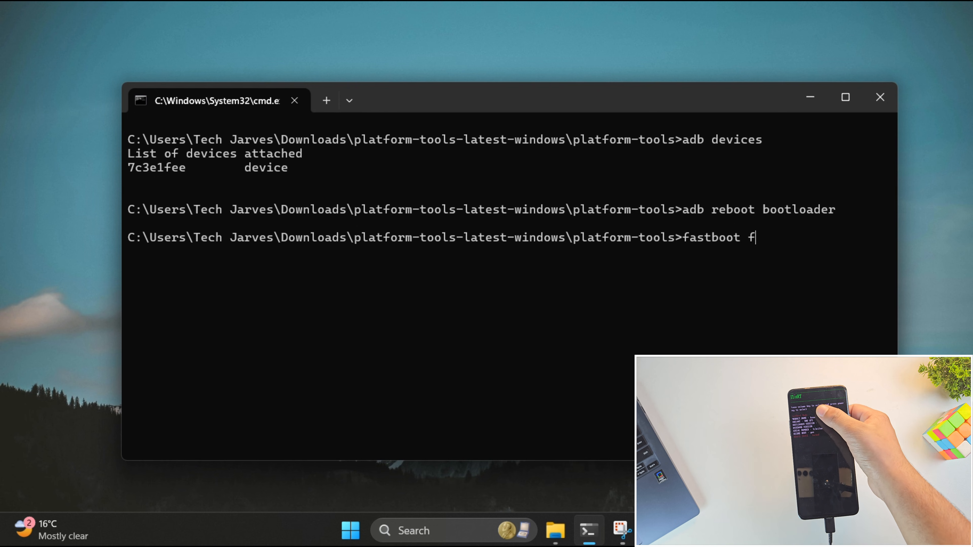
text(lasg)
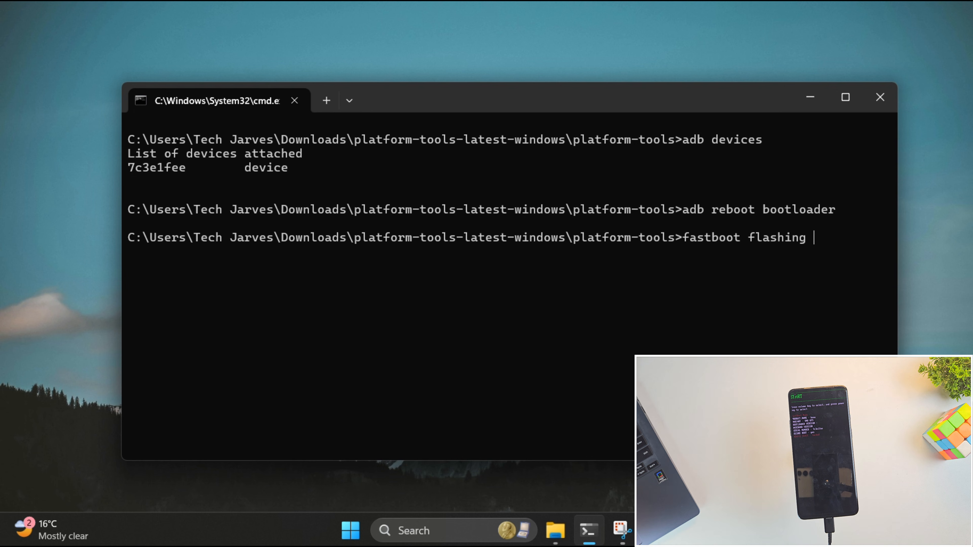
text(unlock)
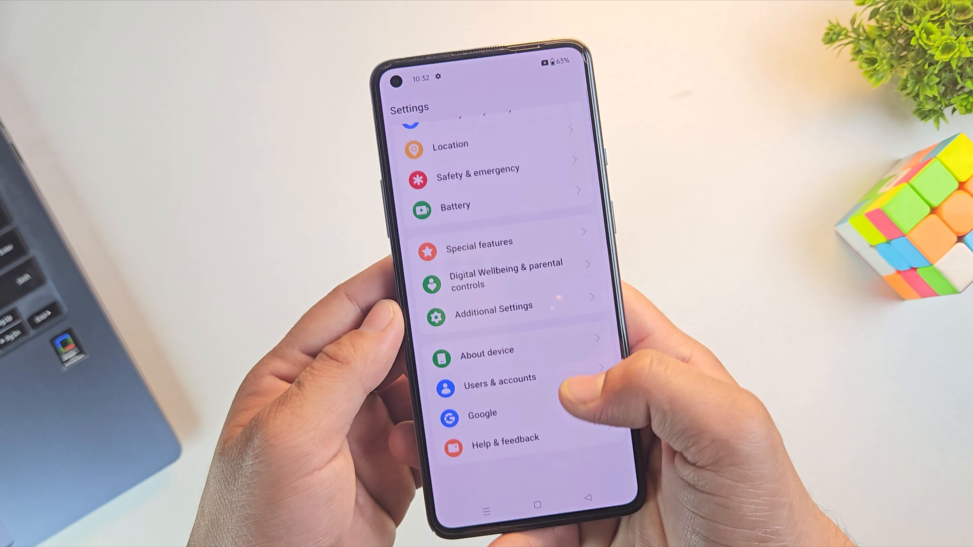
Step: Show the About device page listing OxygenOS 14.0 on the OnePlus 9R (LE2101)
click(486, 358)
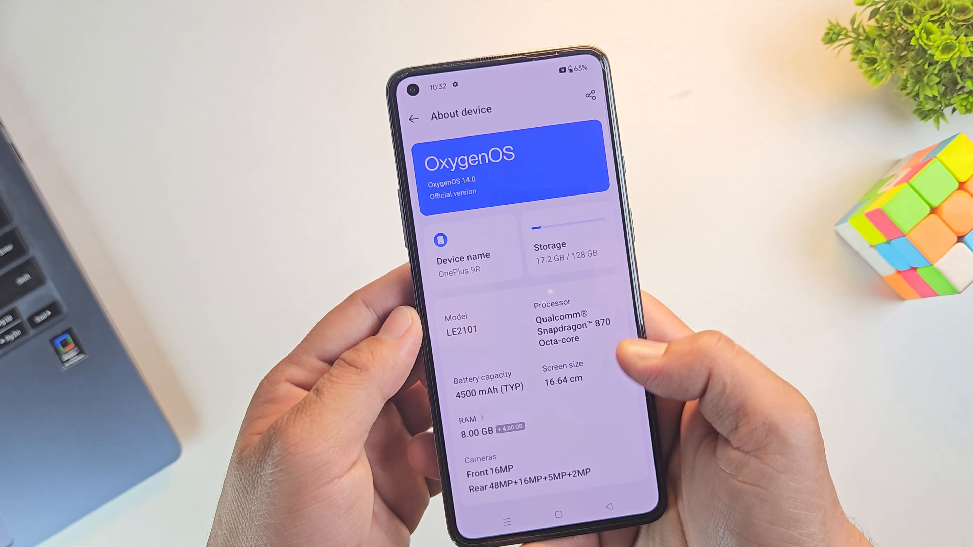